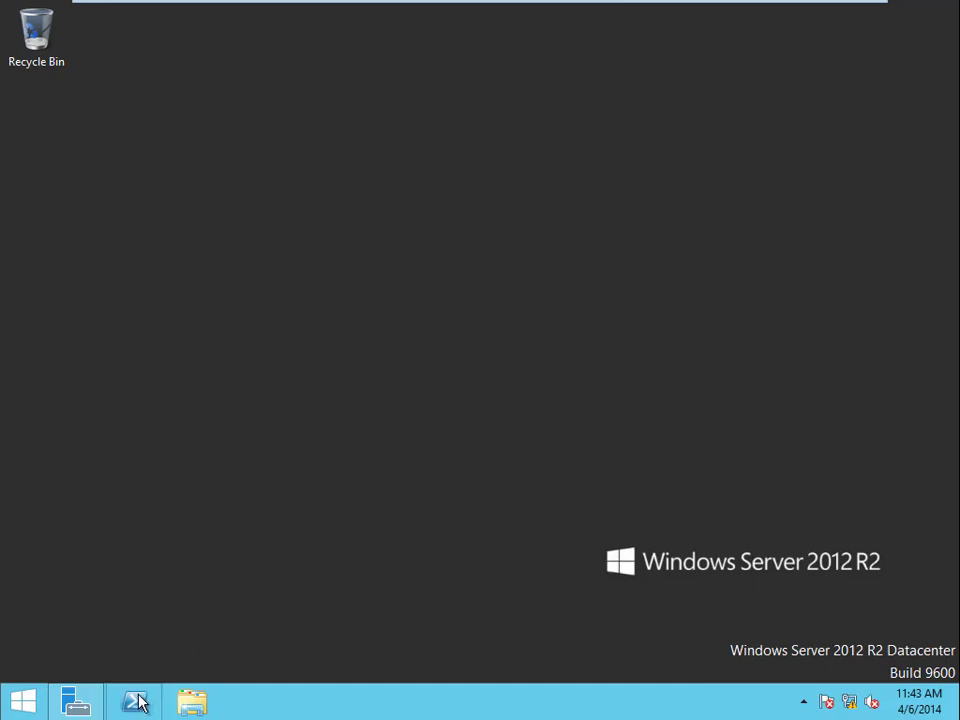
- Launch Windows PowerShell as administrator and position its window on the desktop
right_click(136, 700)
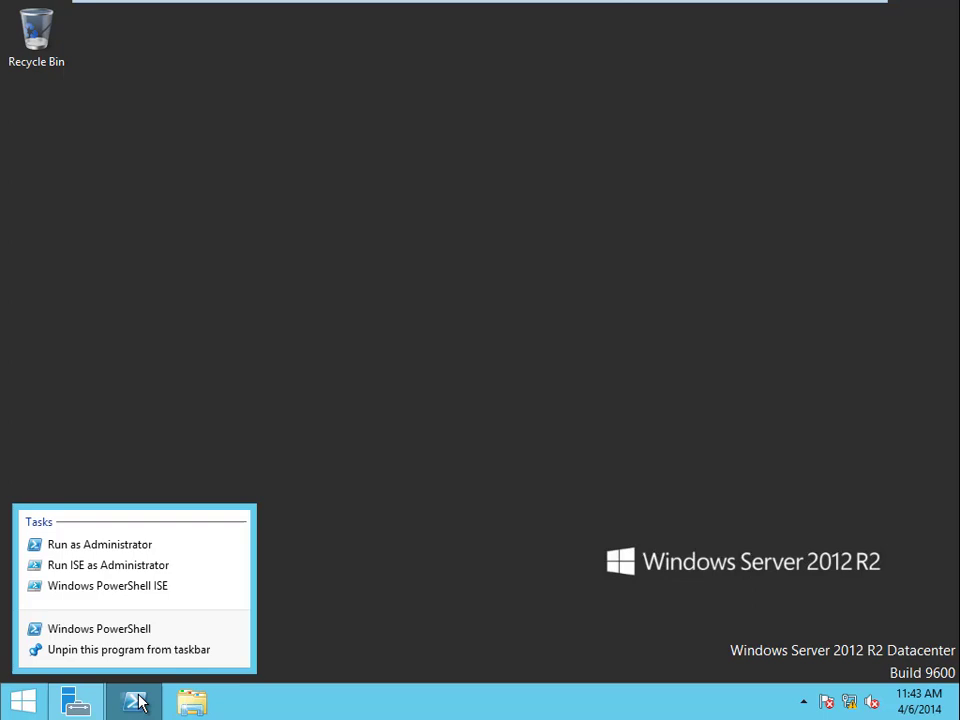
click(100, 544)
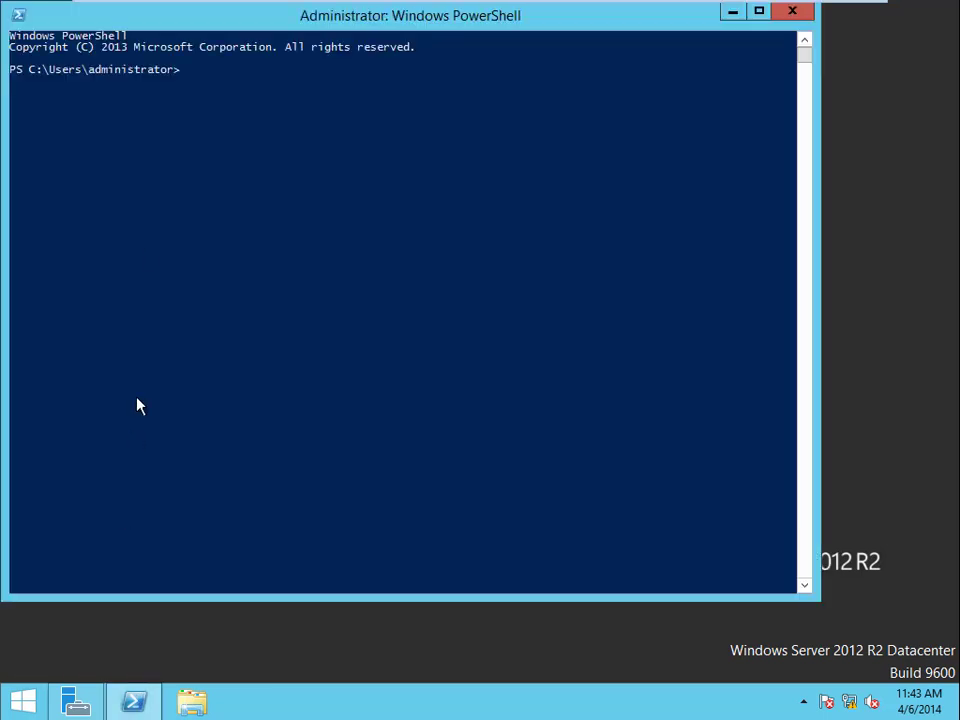
drag(410, 16, 456, 48)
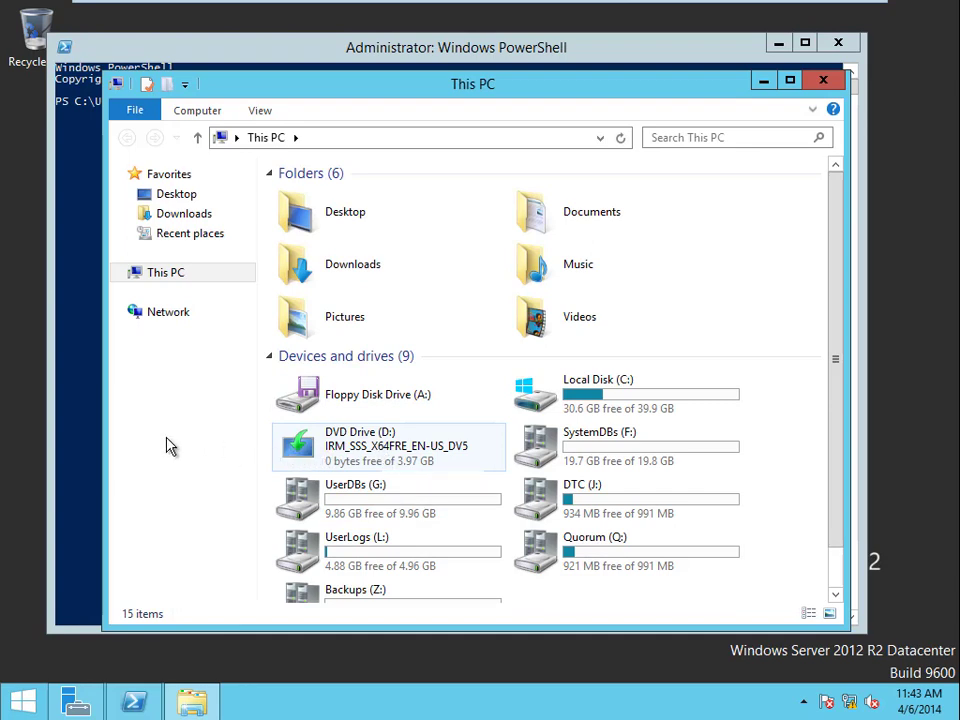
- Run Get-WindowsFeature to list every Windows feature with its install state
click(824, 80)
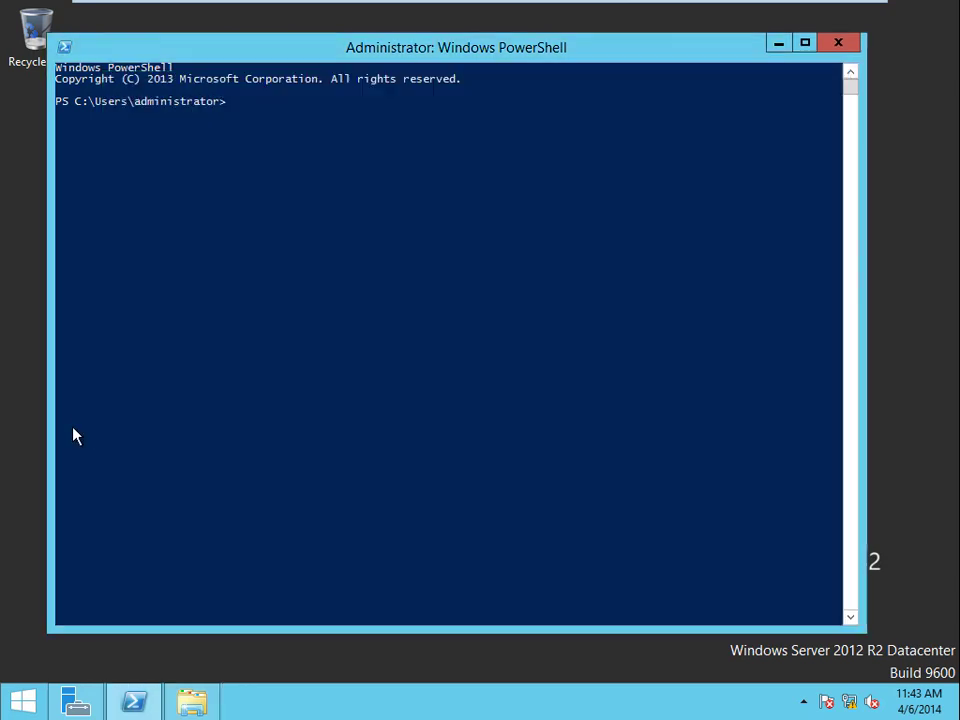
mouse_move(270, 360)
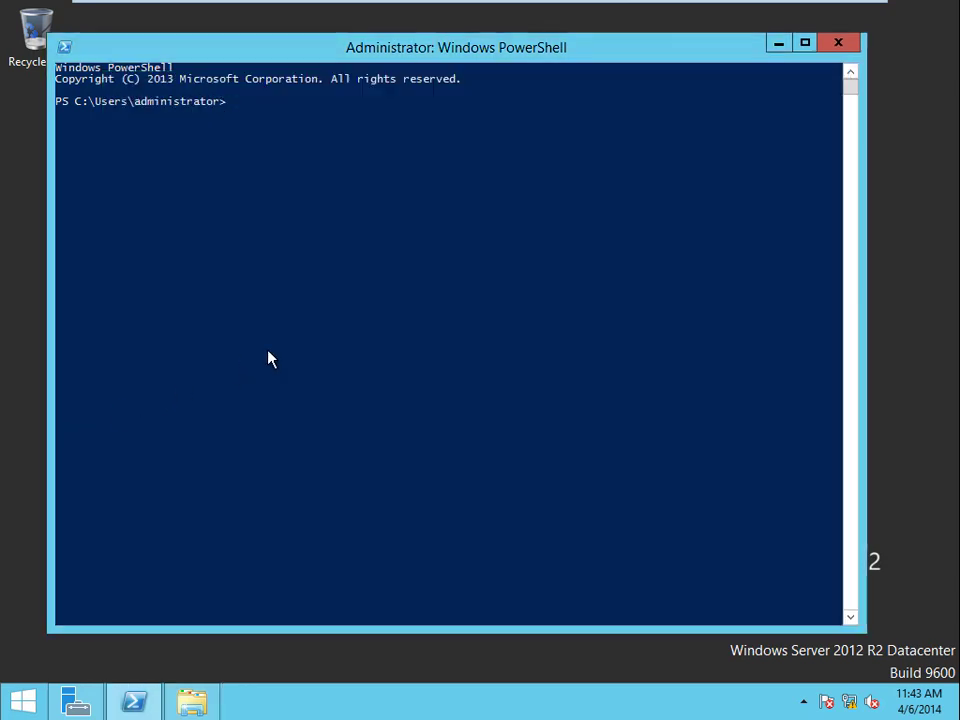
text(get-wi)
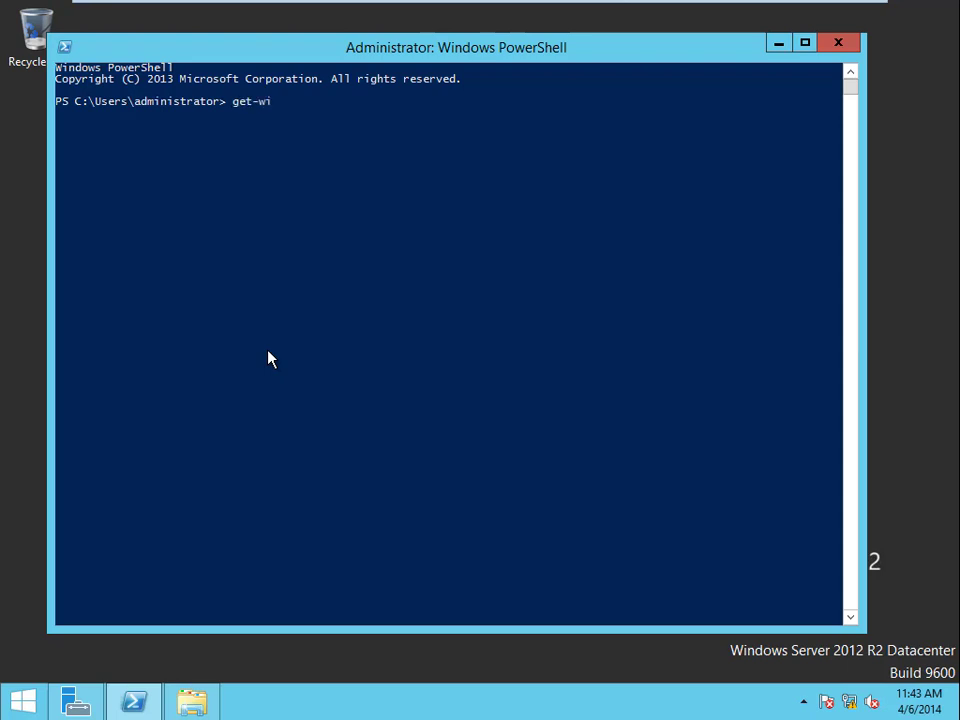
text(ndowsfeature)
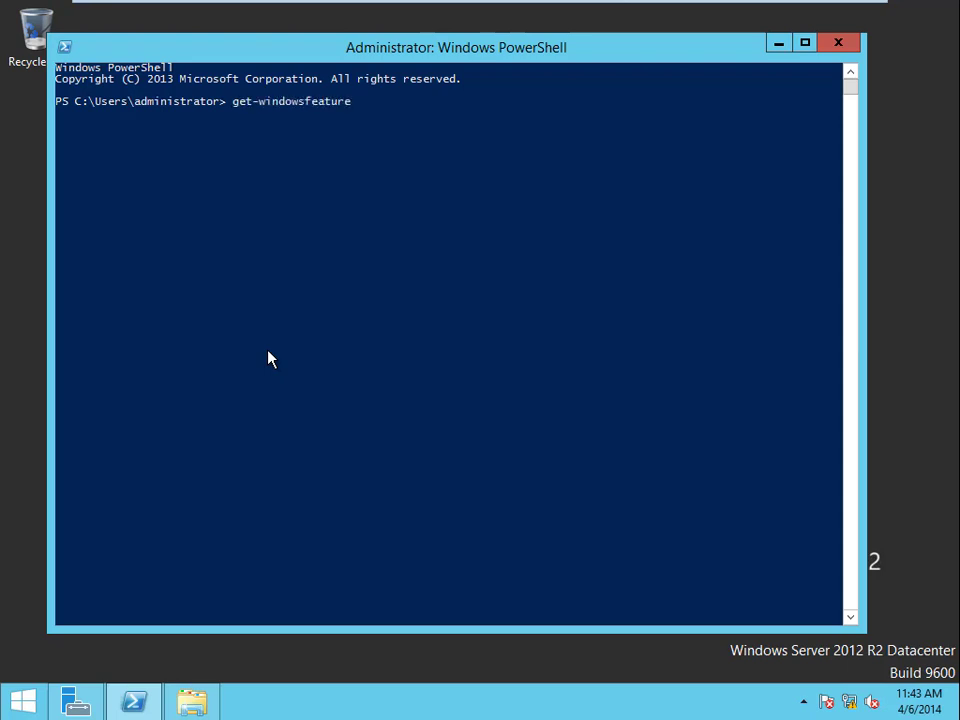
key(Return)
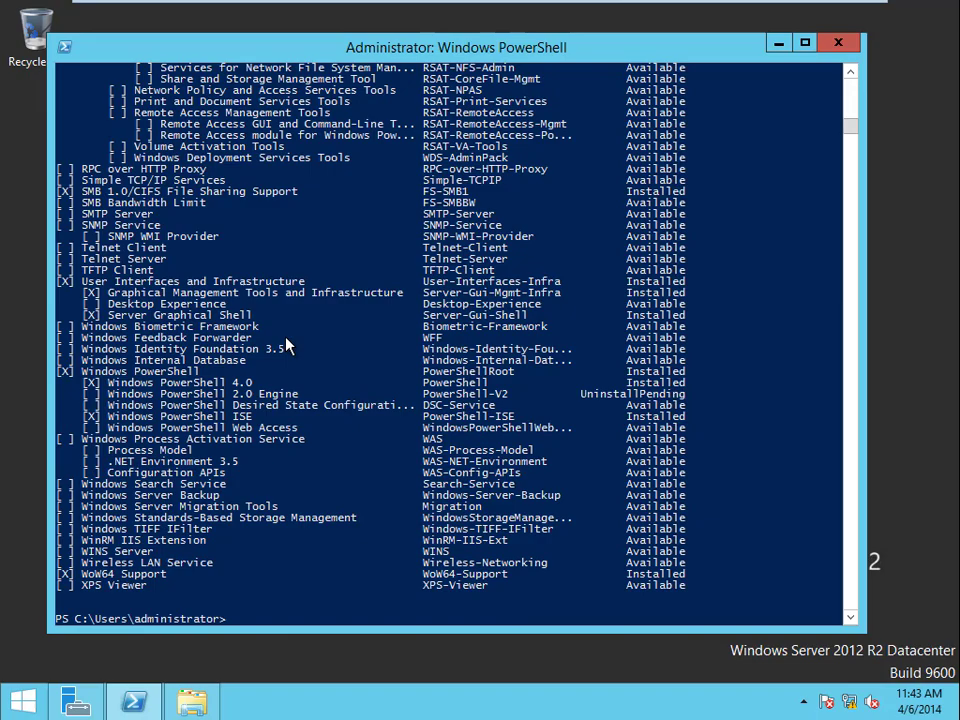
- Scroll through the feature list to confirm .NET Framework 3.5 is not installed
scroll(up, 3)
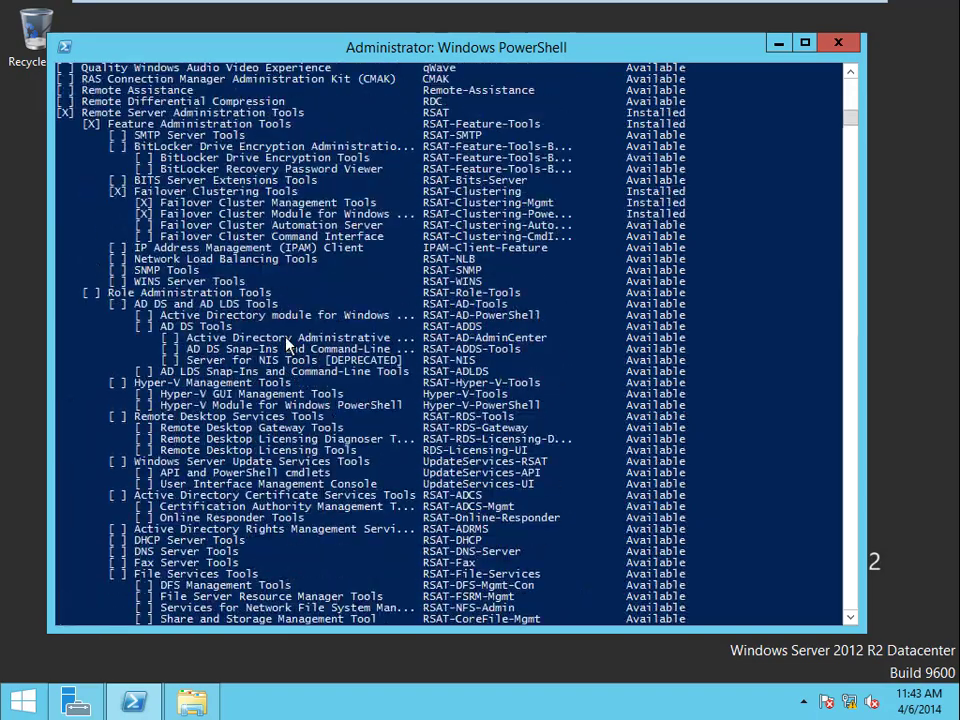
scroll(down, 3)
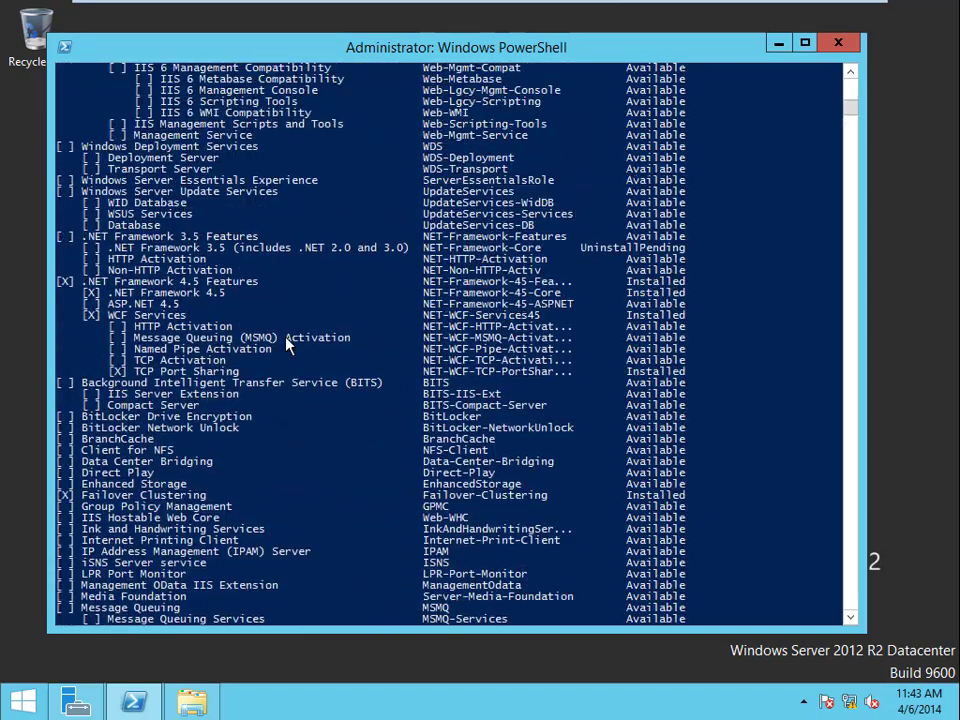
scroll(up, 3)
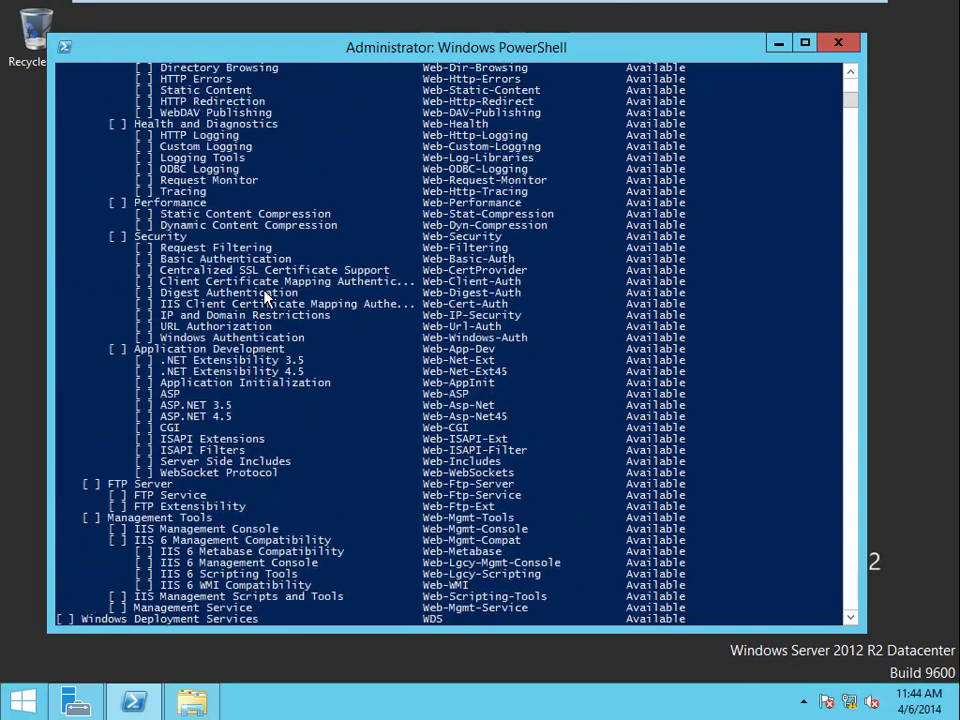
scroll(up, 3)
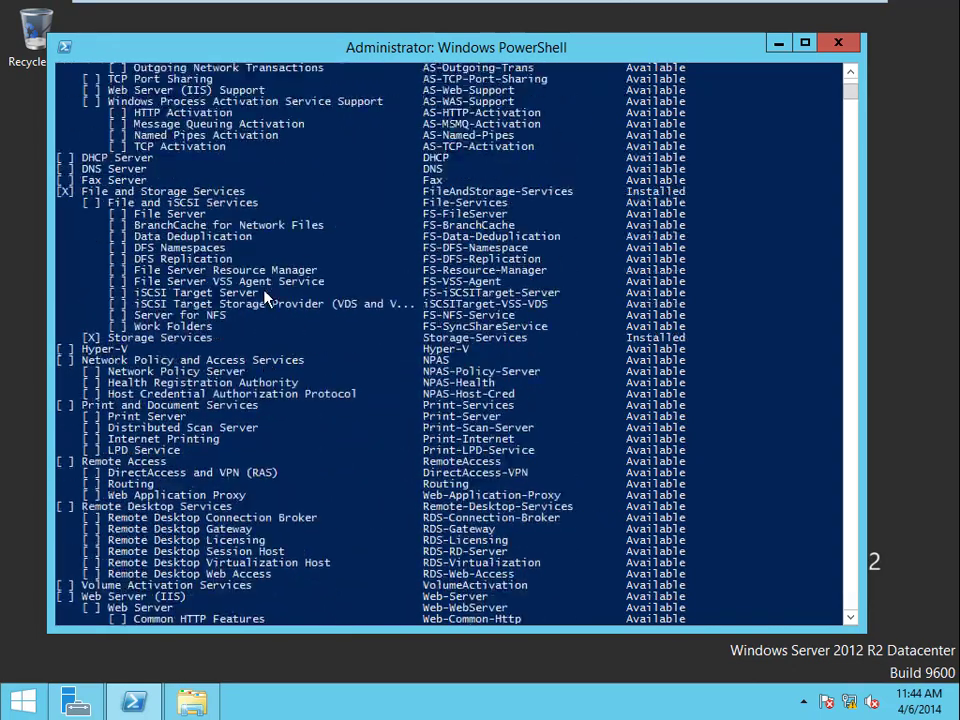
scroll(up, 3)
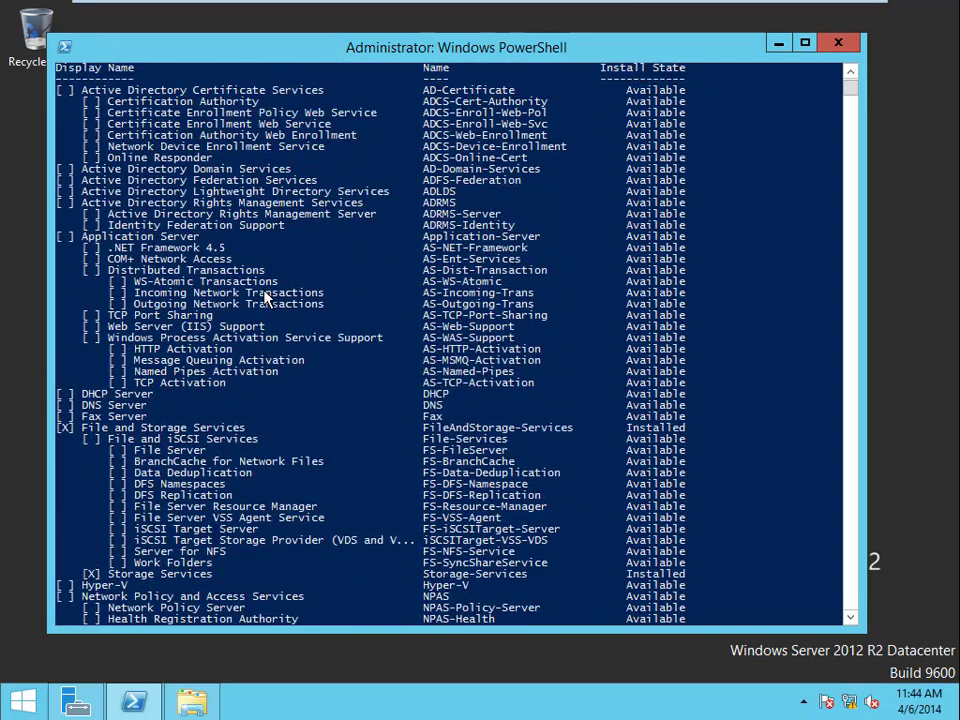
scroll(down, 3)
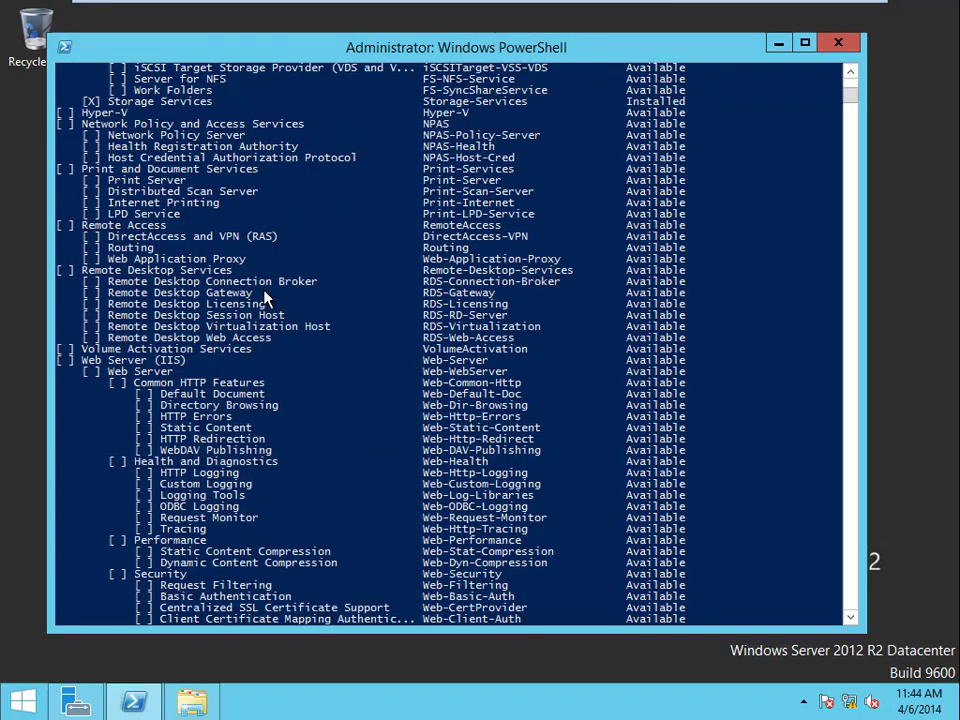
scroll(down, 3)
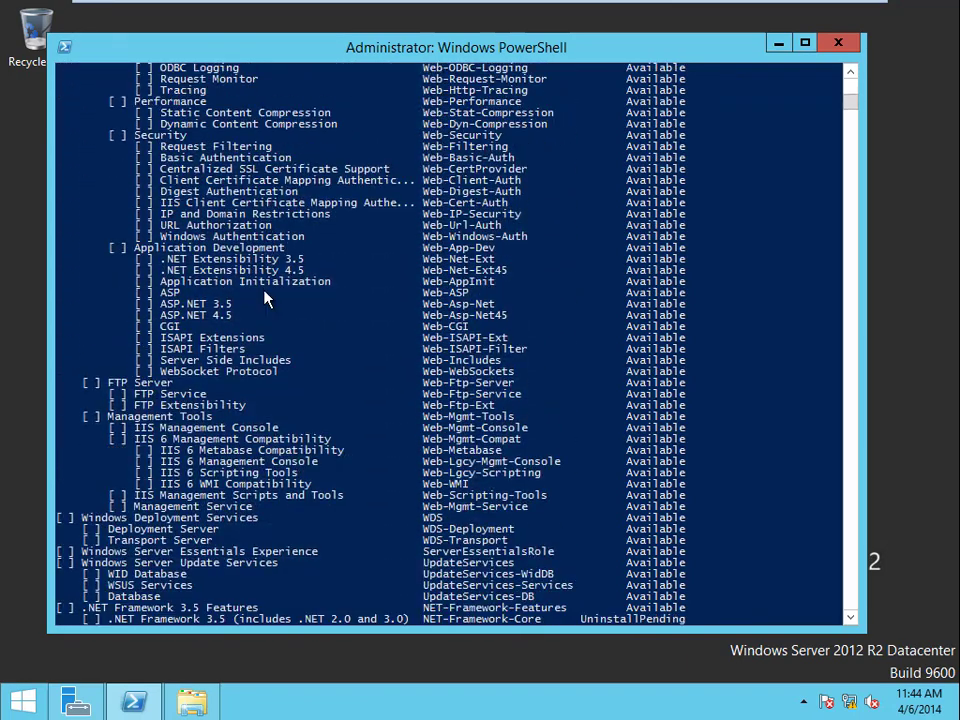
scroll(down, 3)
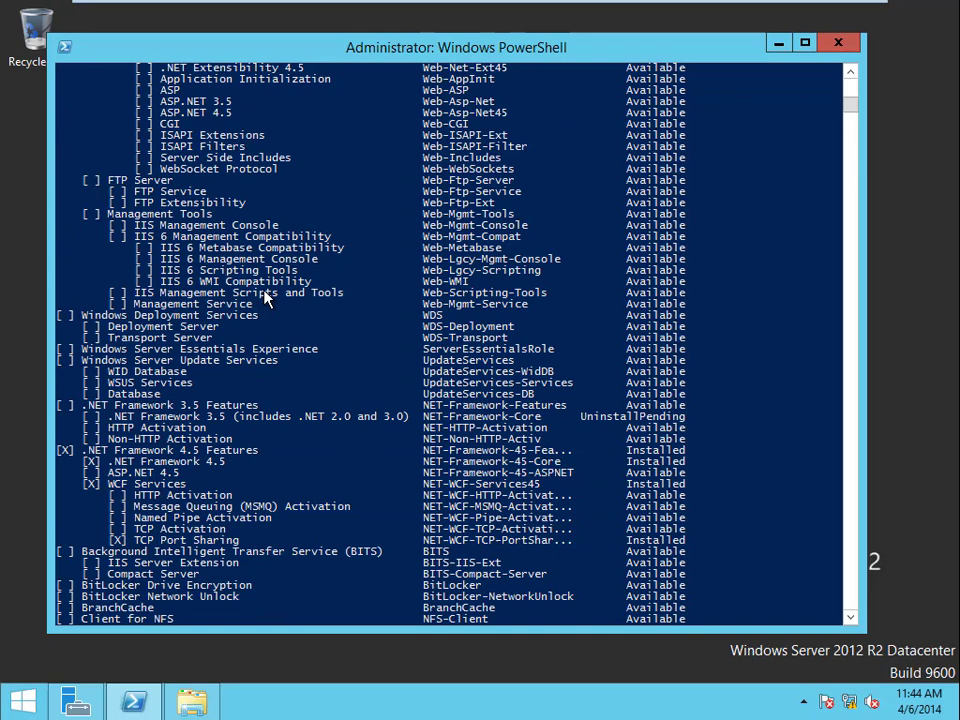
scroll(down, 3)
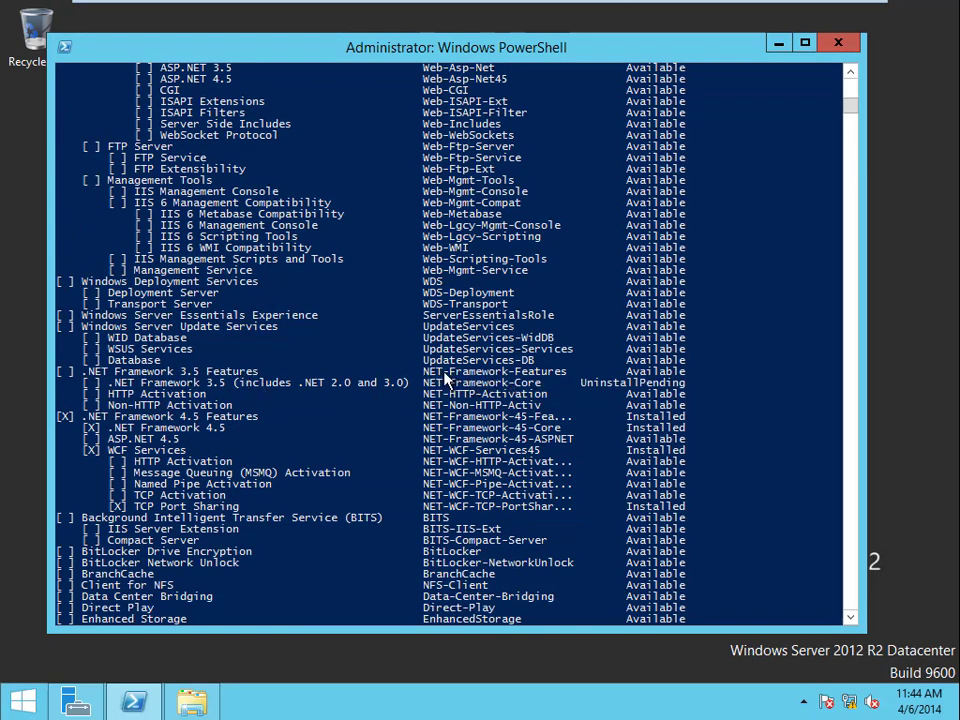
scroll(down, 3)
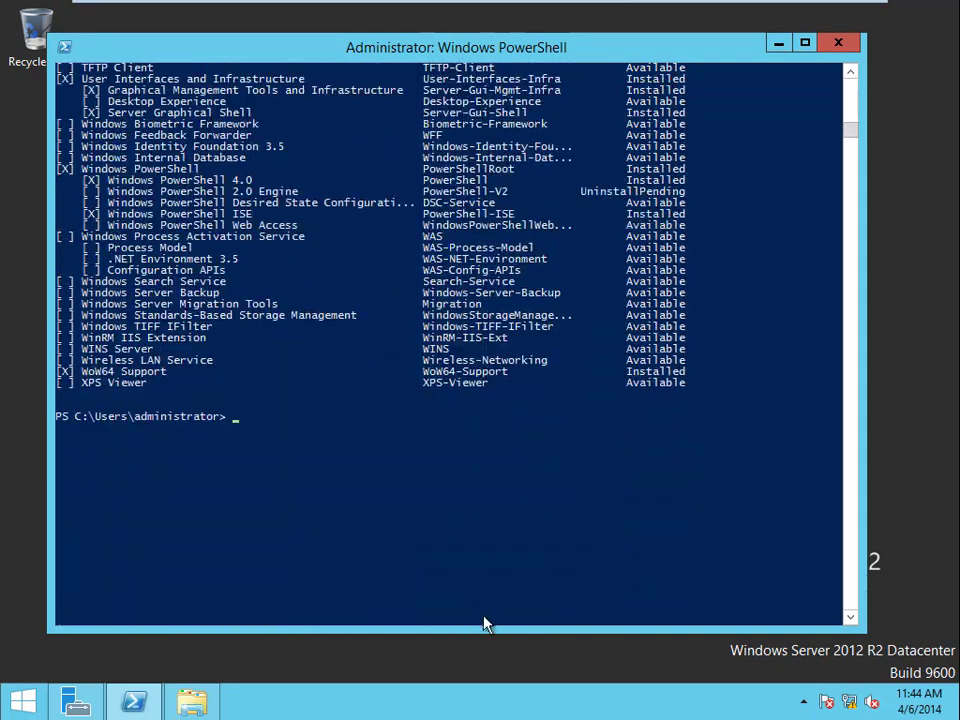
- Run add-windowsfeature net-framework-features -source d:\sources\sxs on SQLNode1
text(add-)
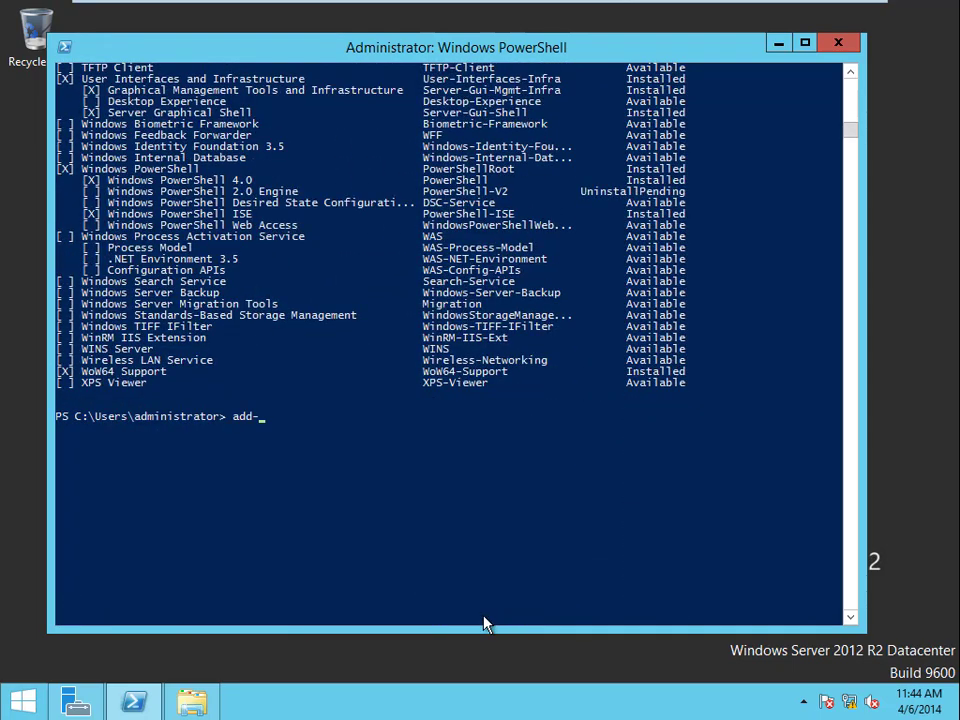
text(windowsfeatur)
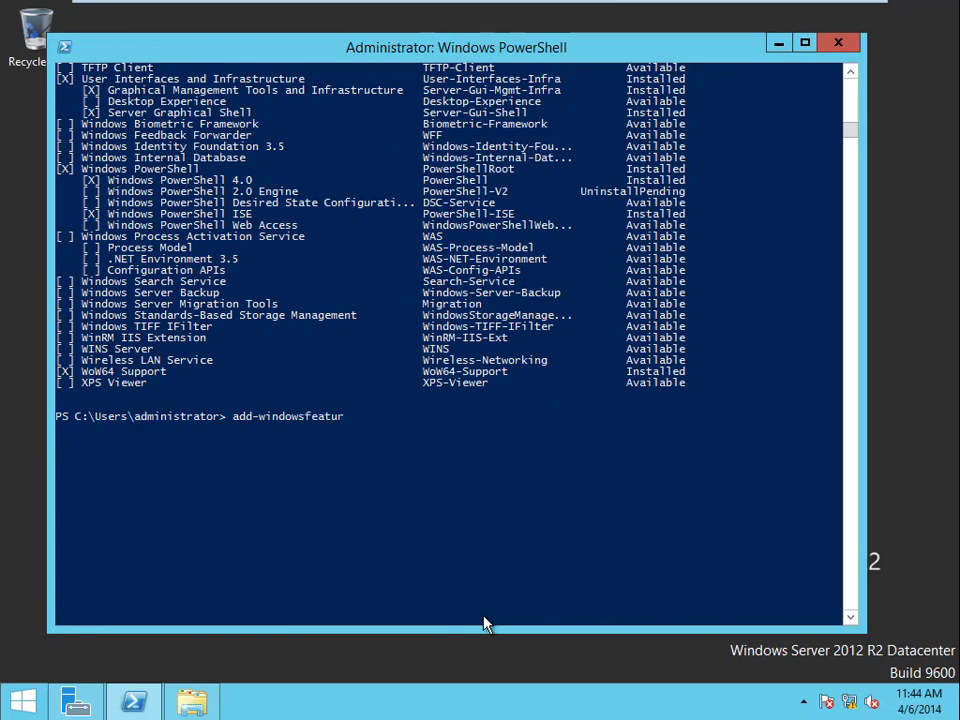
text(net-fr)
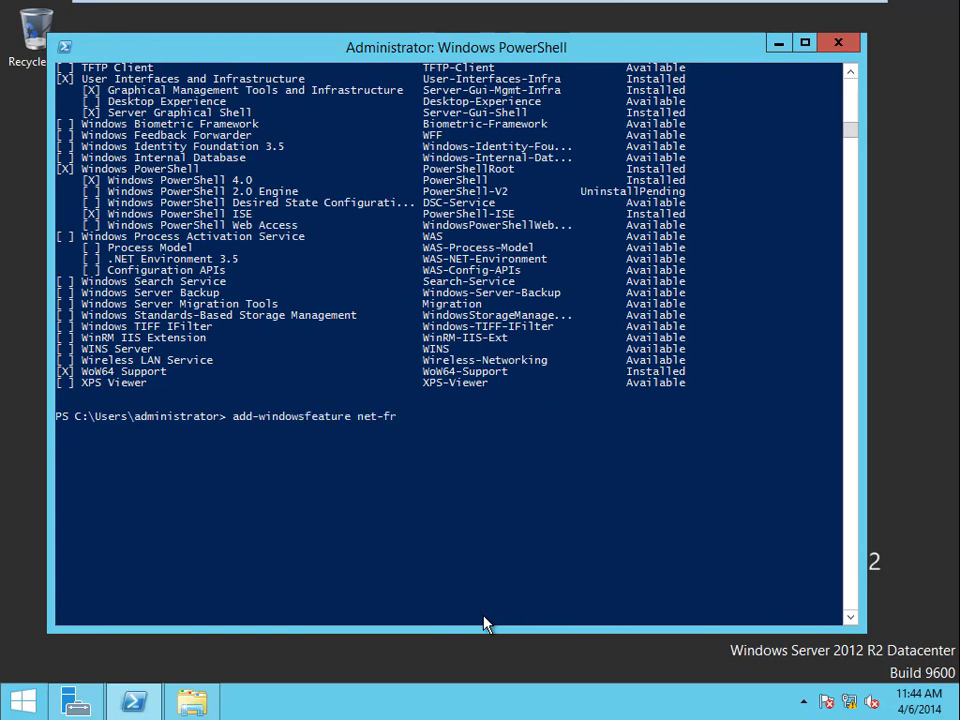
text(amework-)
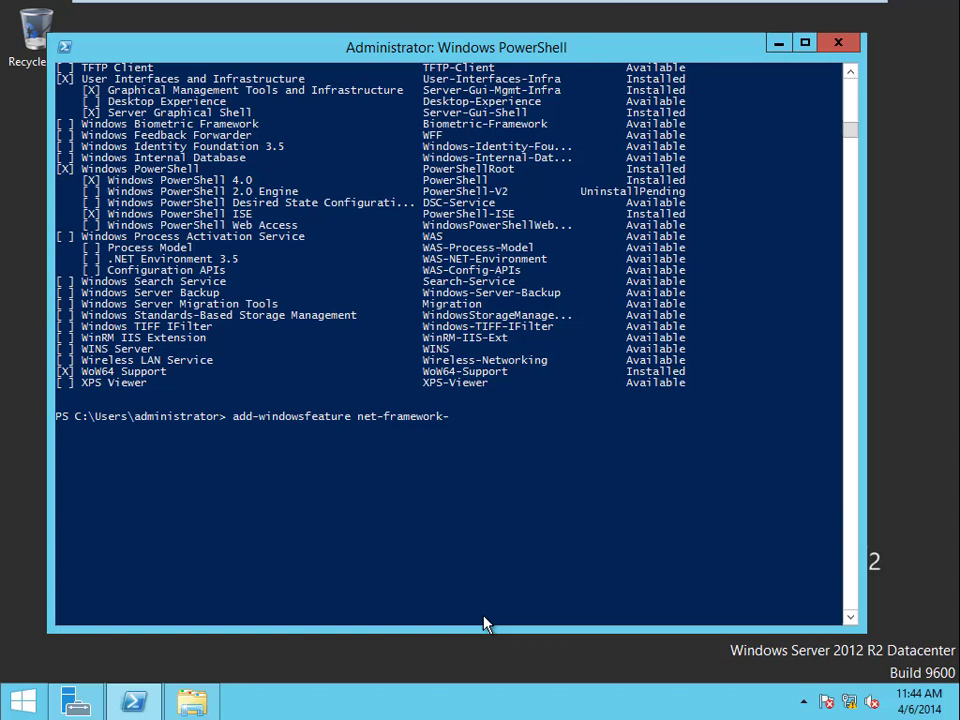
text(-features)
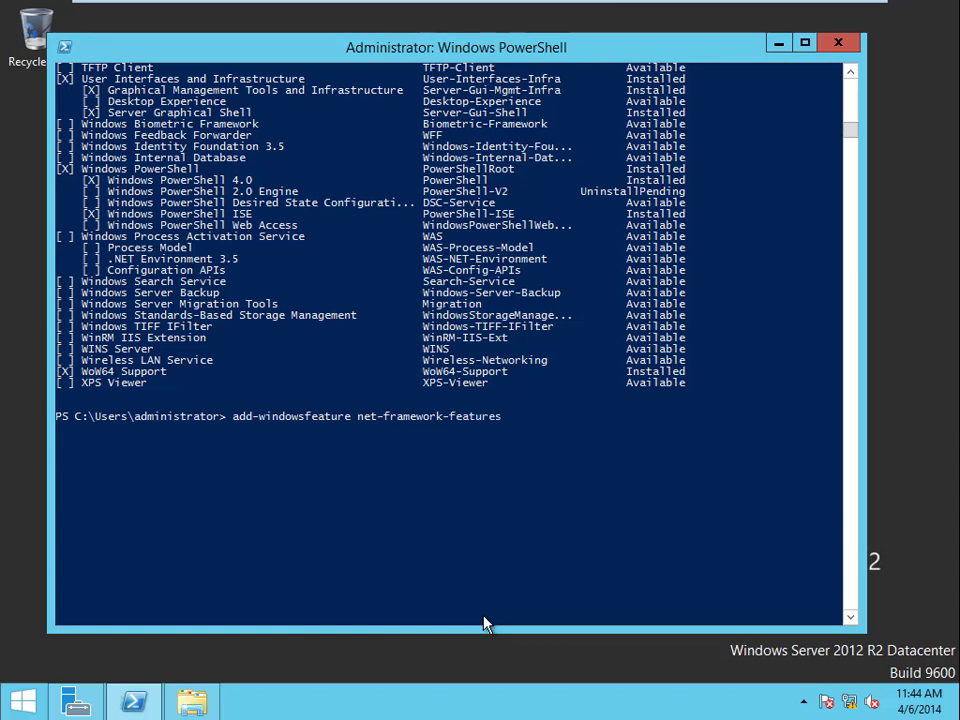
text(-so)
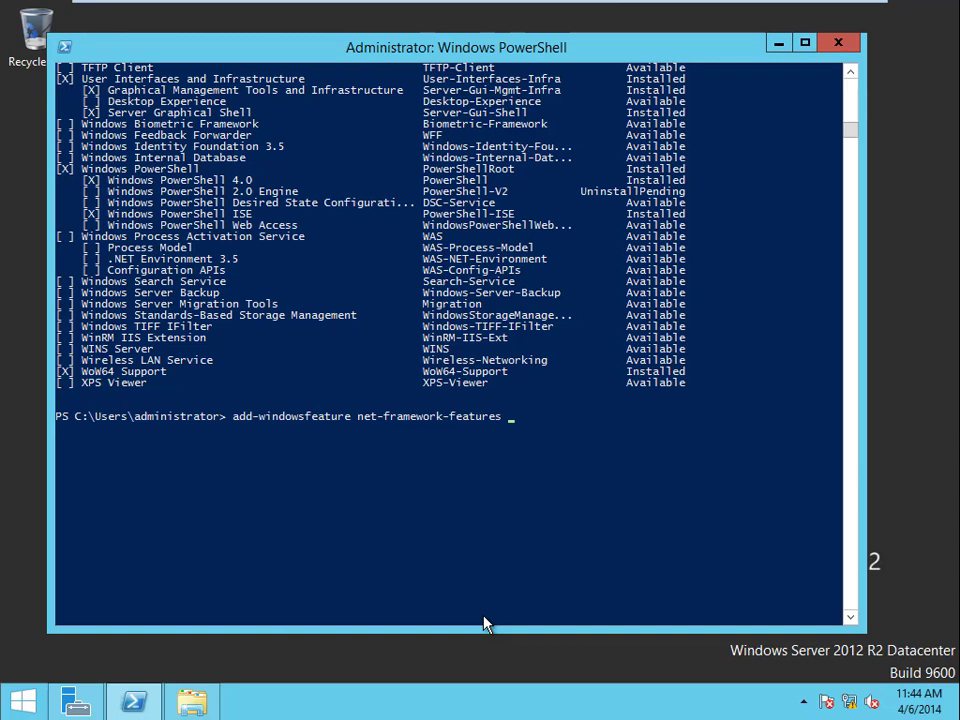
text(-sourced)
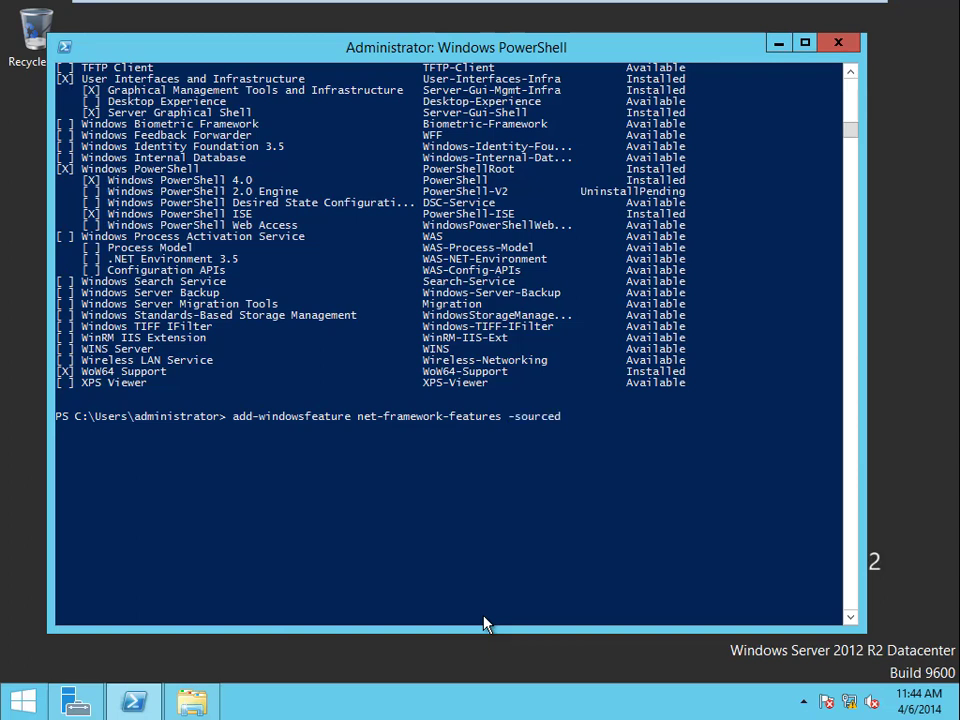
text(d:)
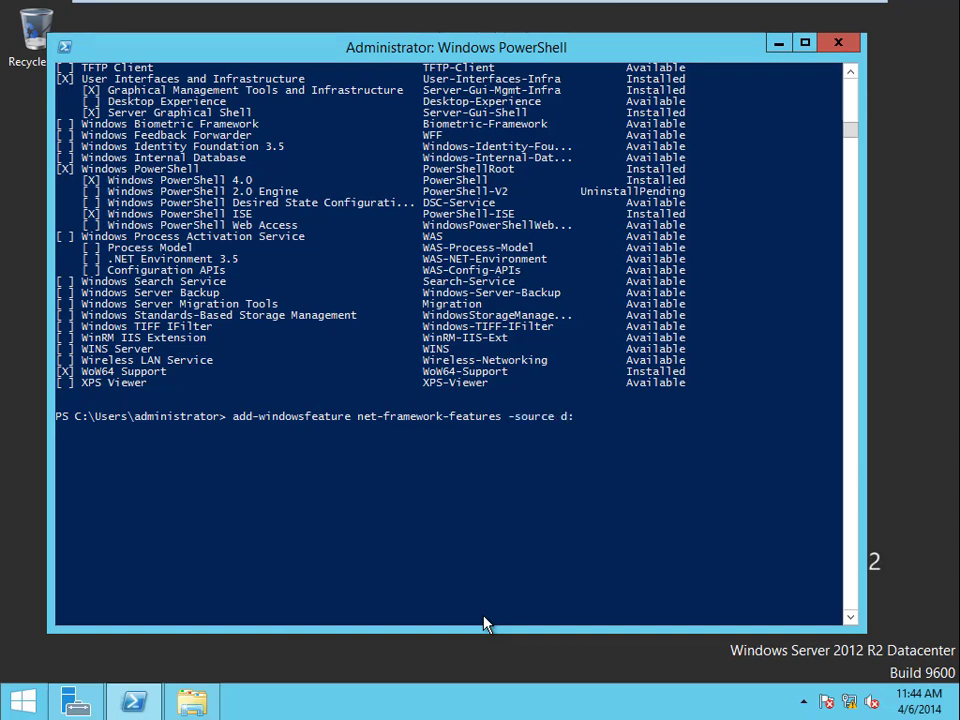
text(\sourc)
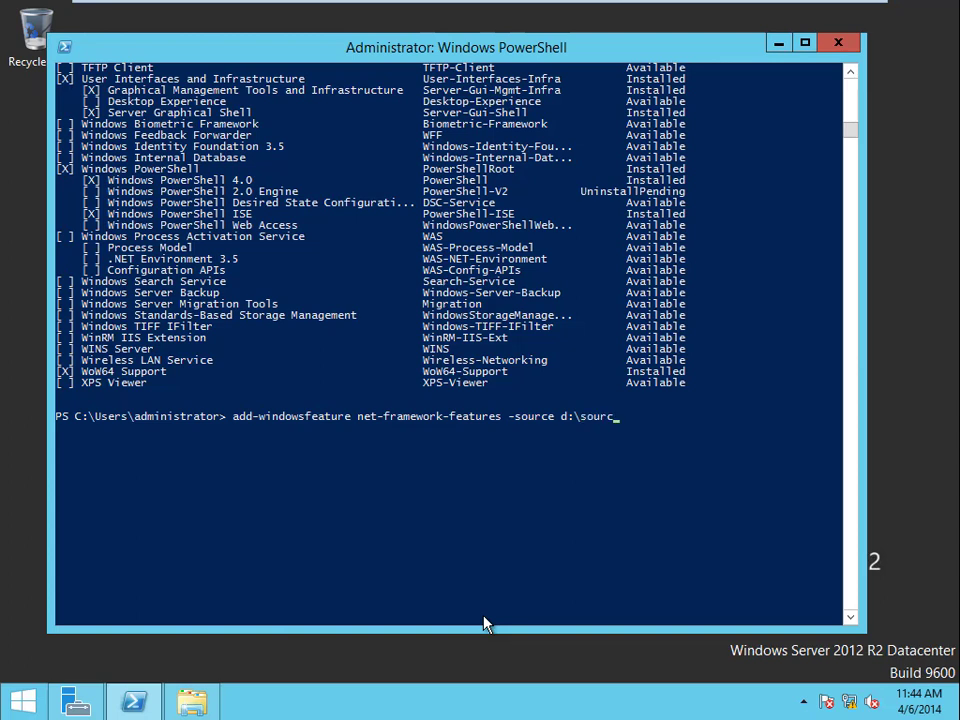
text(es\sxs)
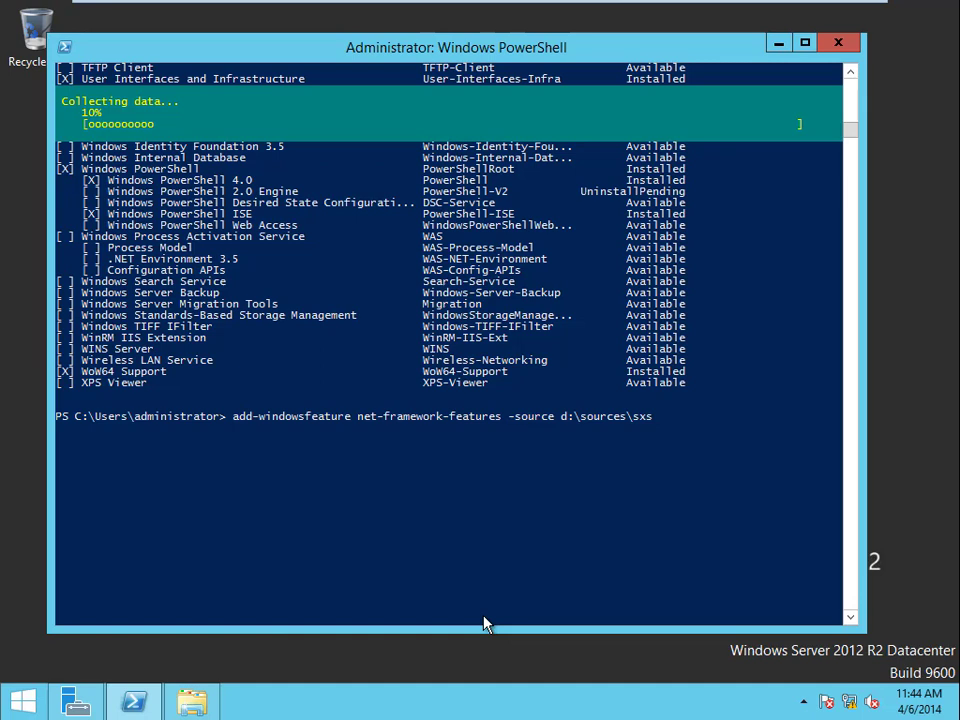
click(400, 12)
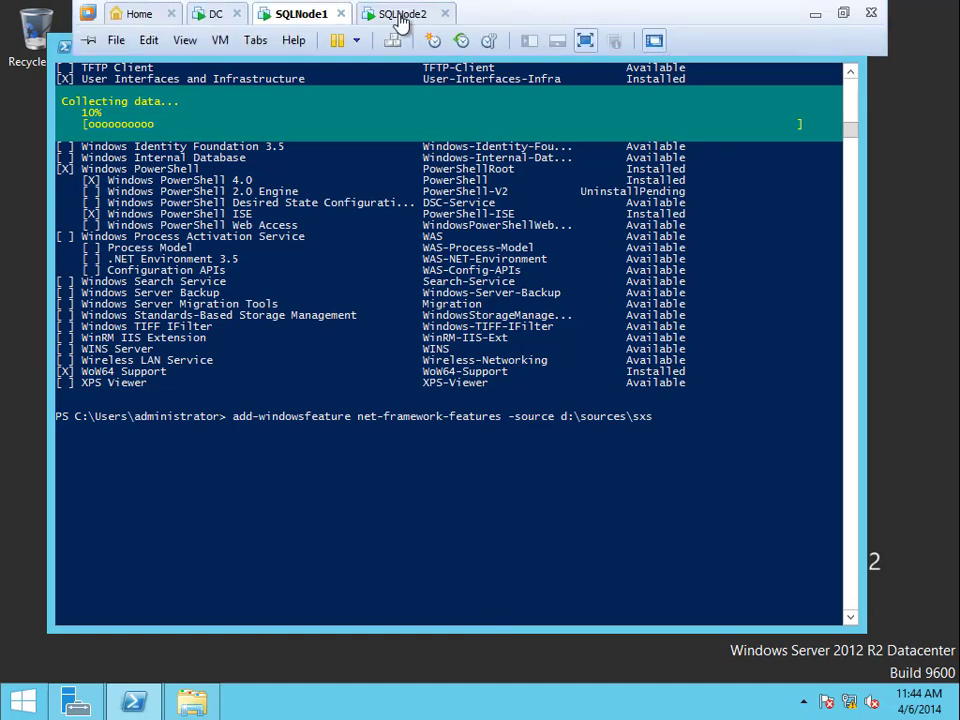
- Switch to SQLNode2, launch PowerShell and begin entering add-windowsfeature net-framework
click(192, 700)
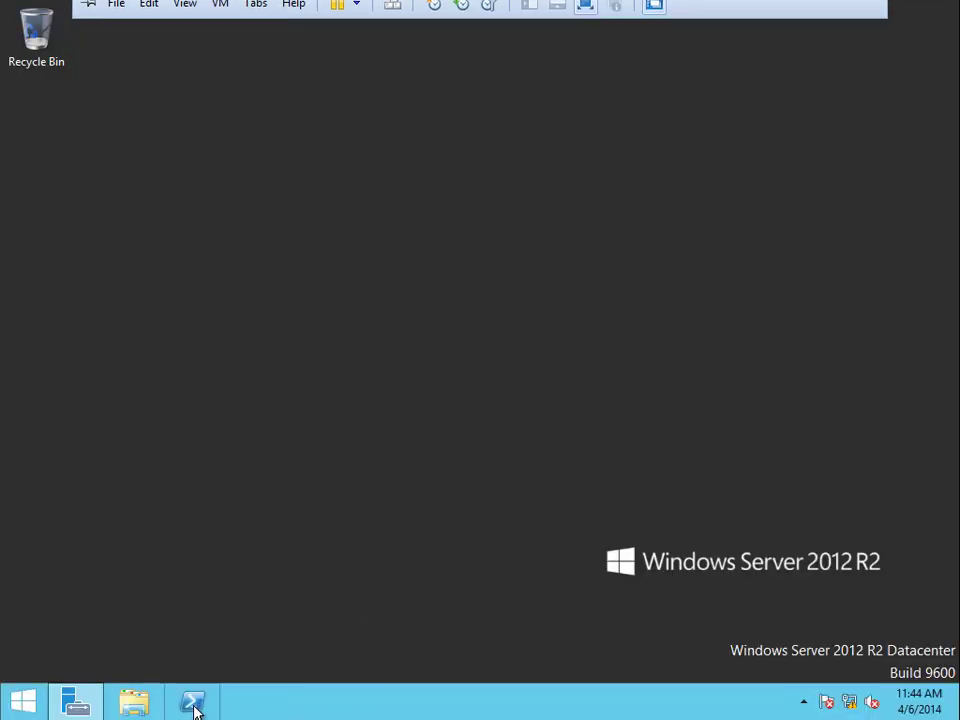
click(192, 700)
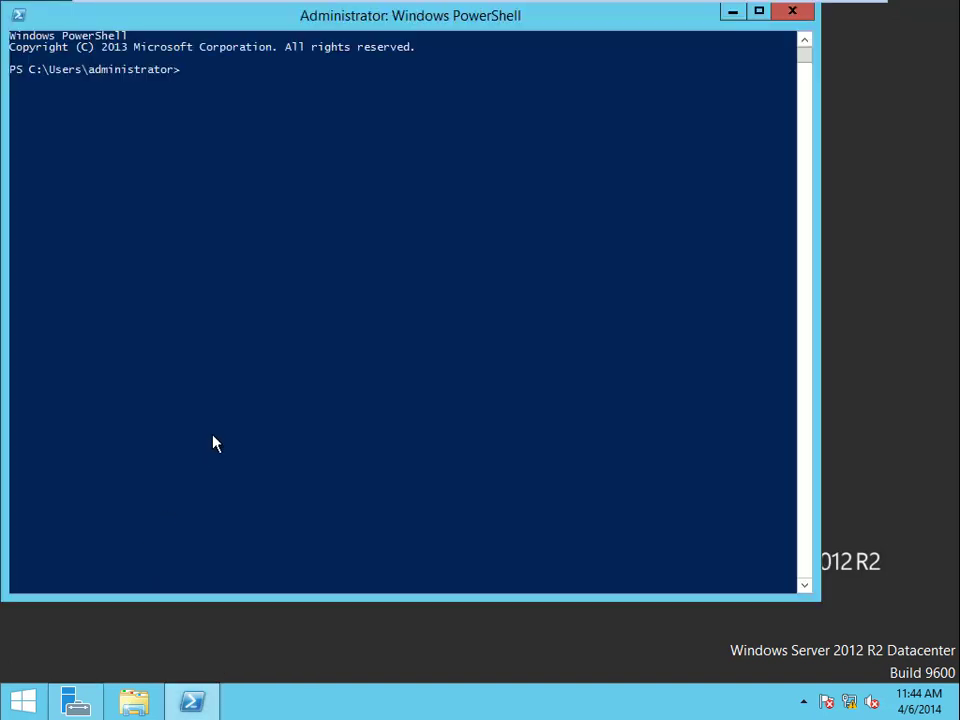
text(add-windowsf)
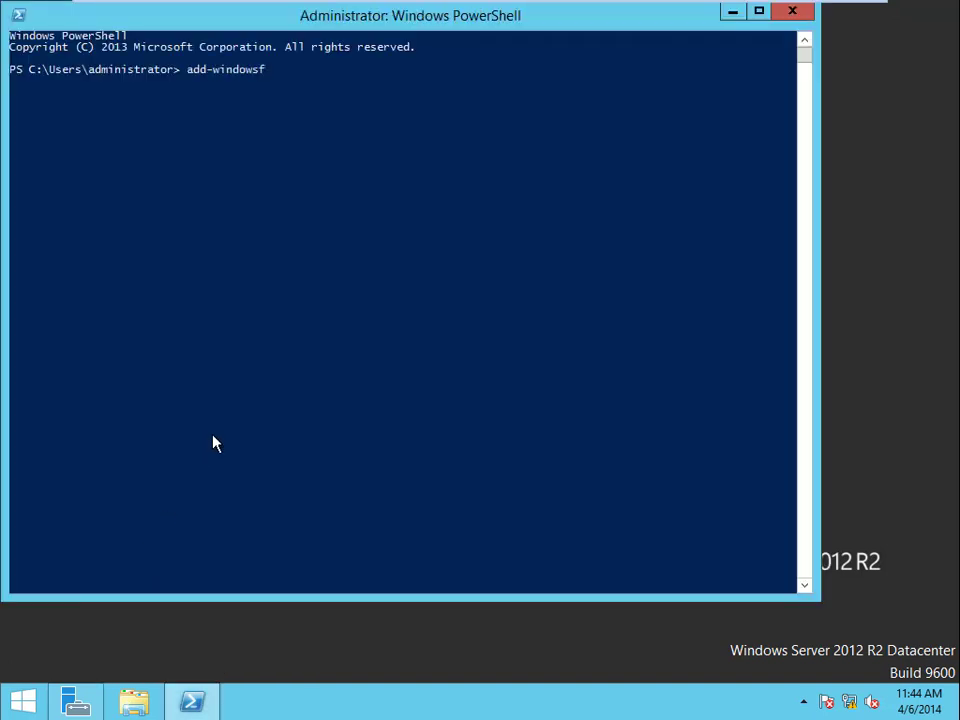
text(eature)
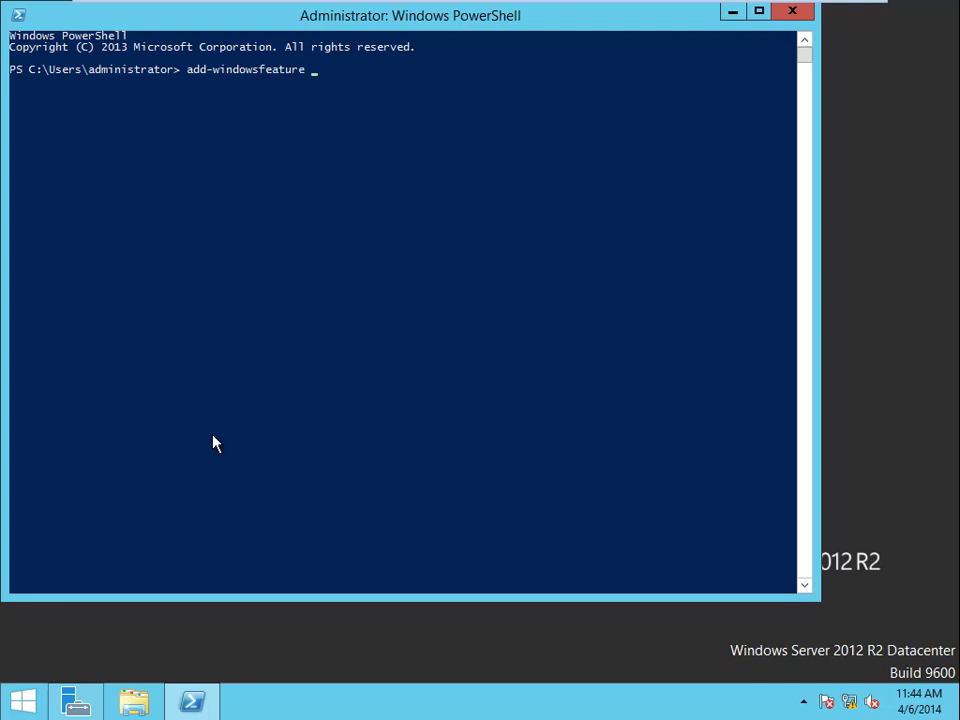
text(net)
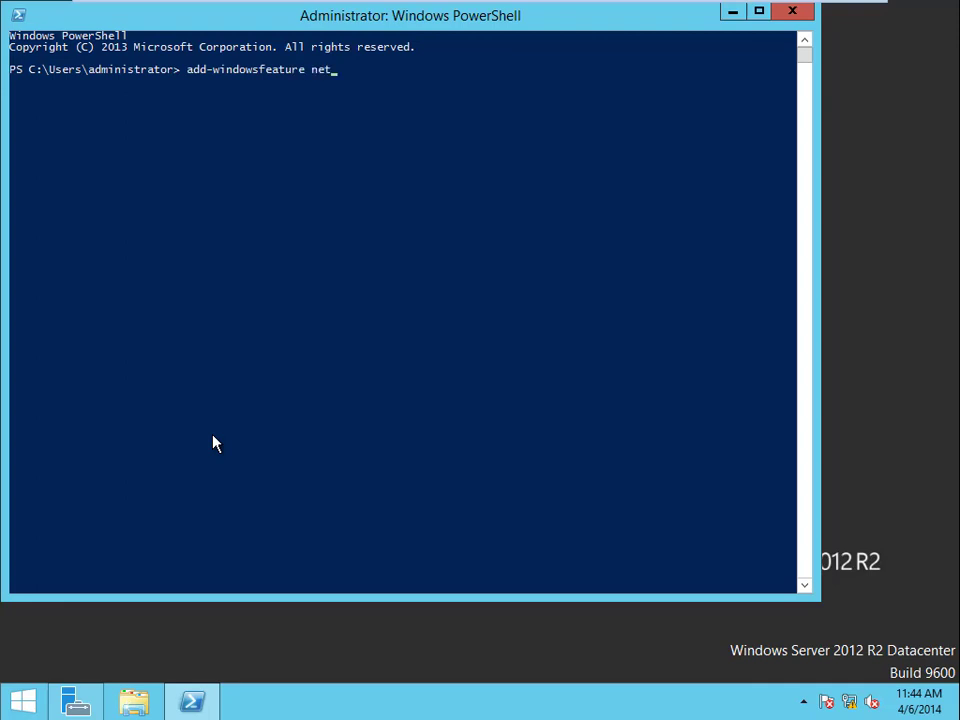
text(-framewor)
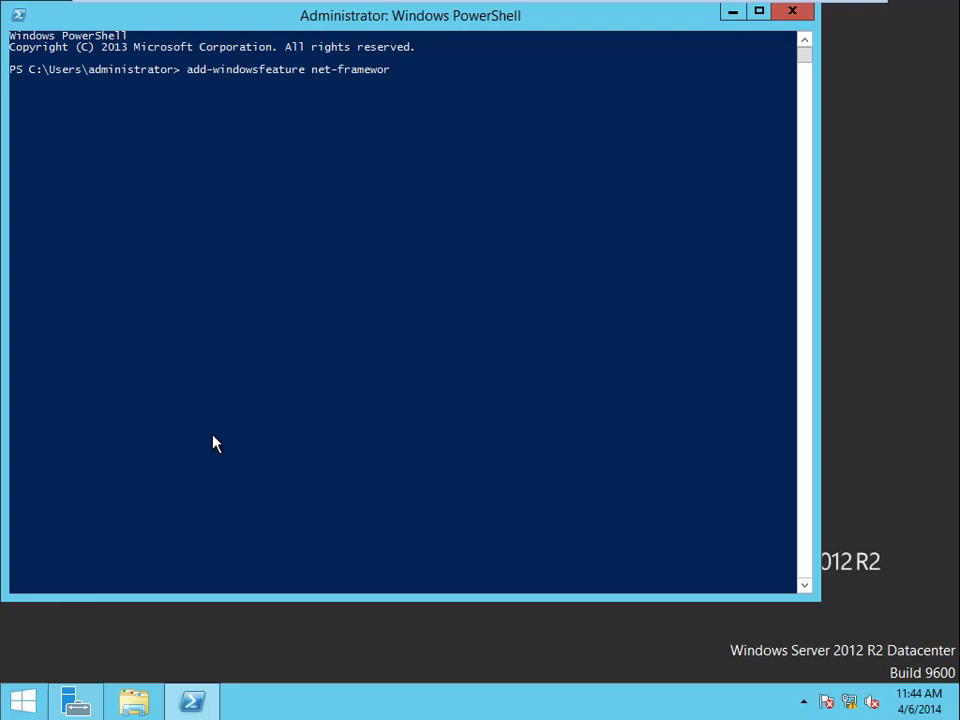
text(k-f)
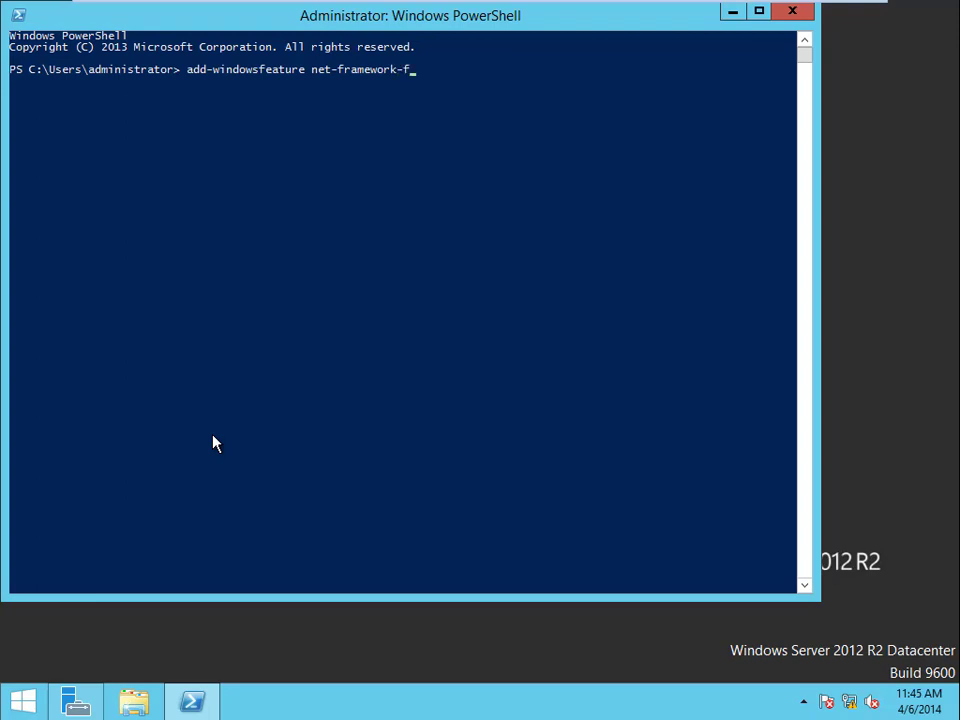
- Complete the command as net-framework-features -source d:\sources\sxs, not yet run
key(BackSpace)
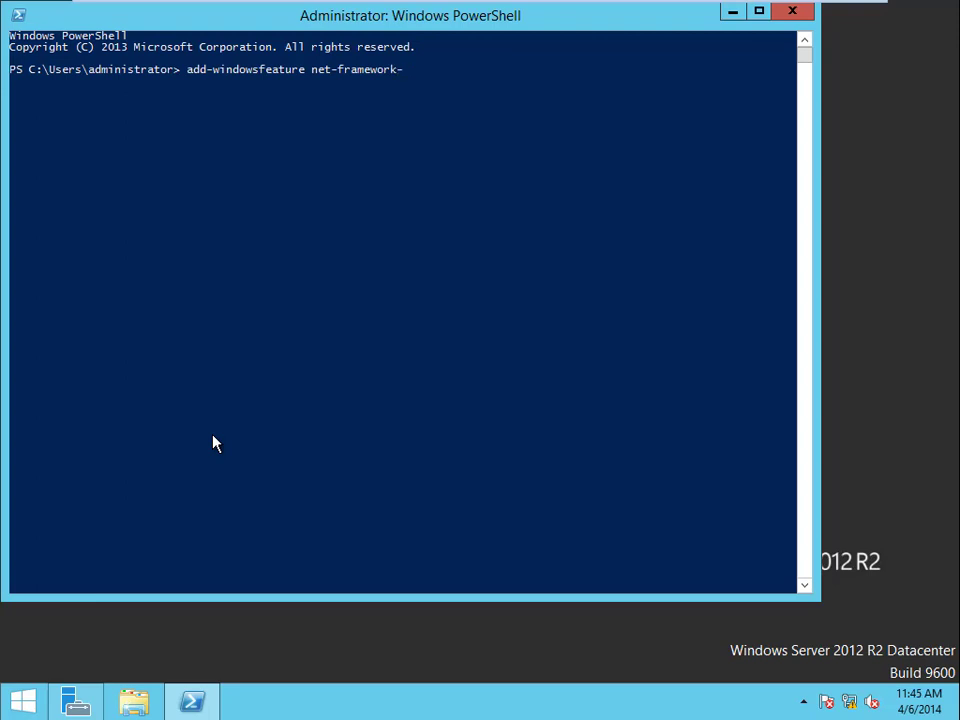
text(feature)
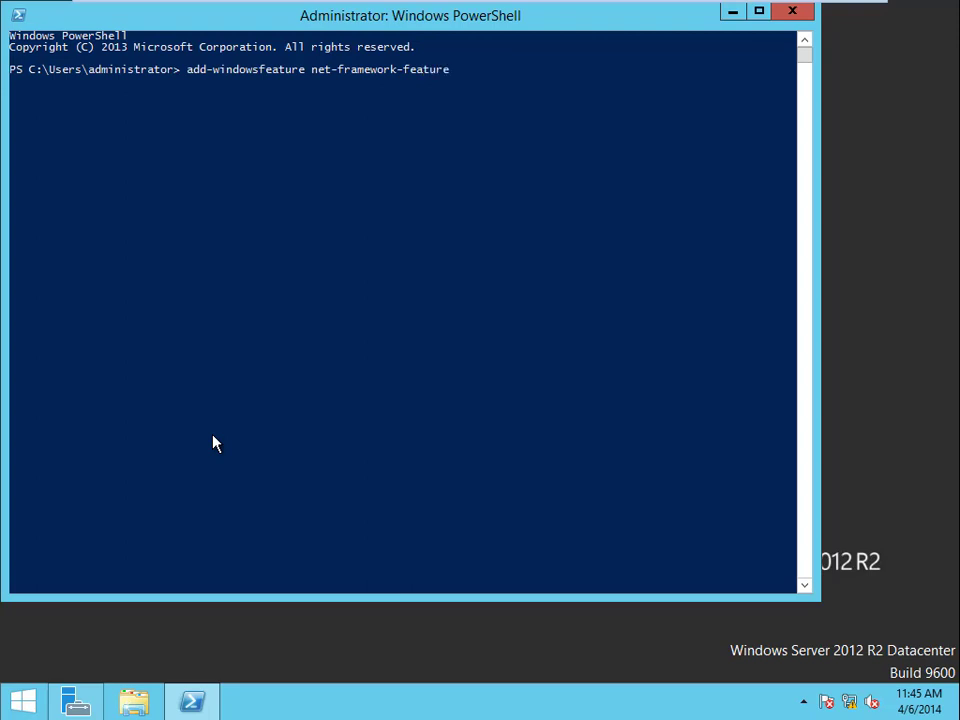
text(s -sou)
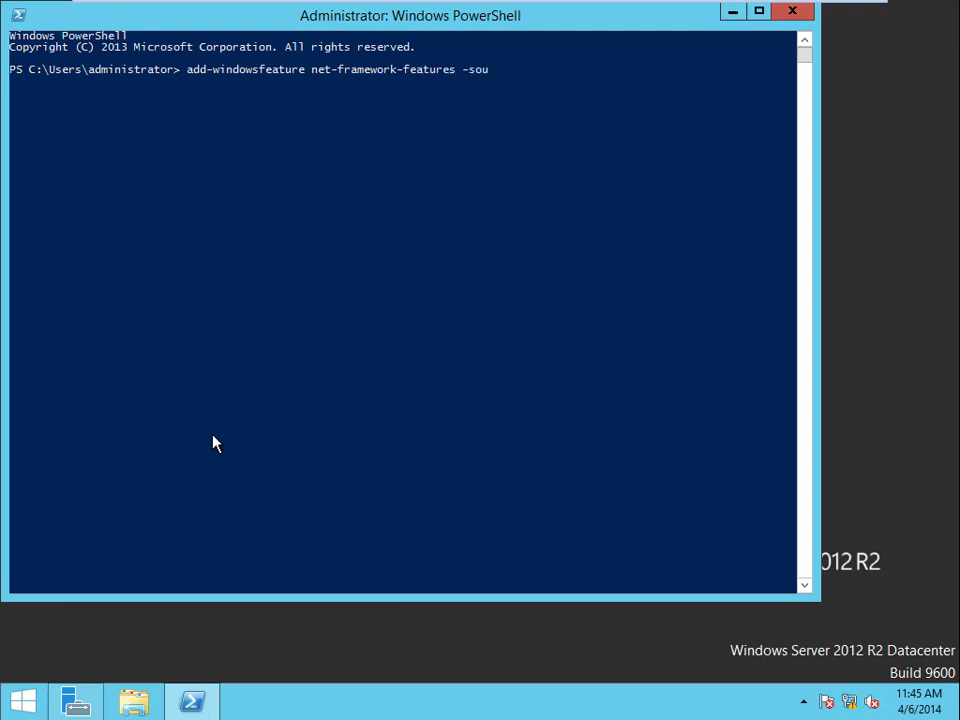
text(rce d:)
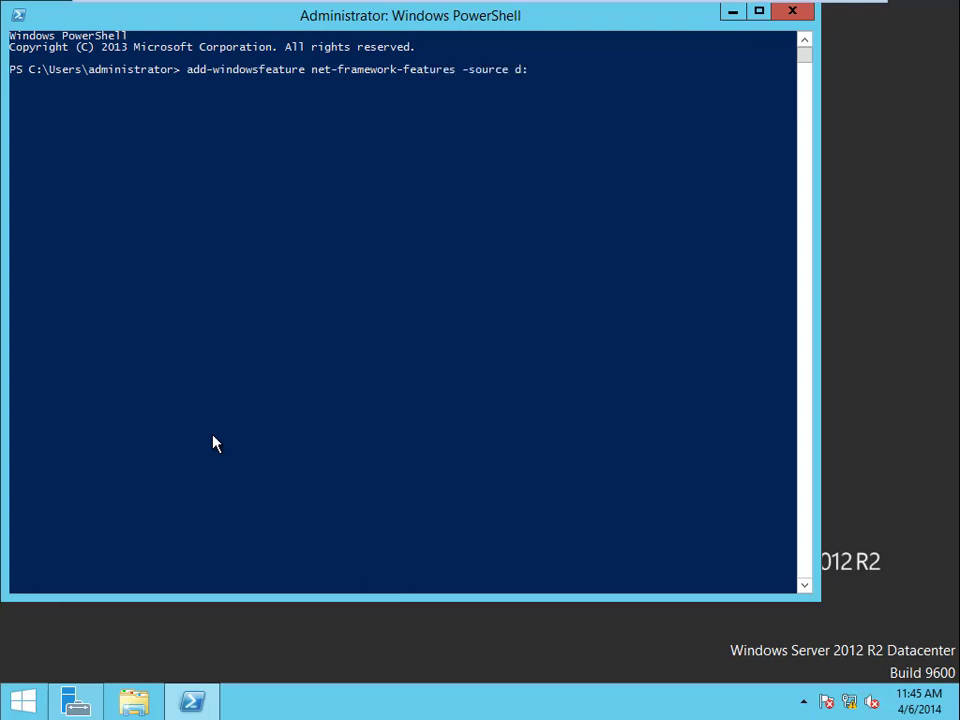
text(\sources)
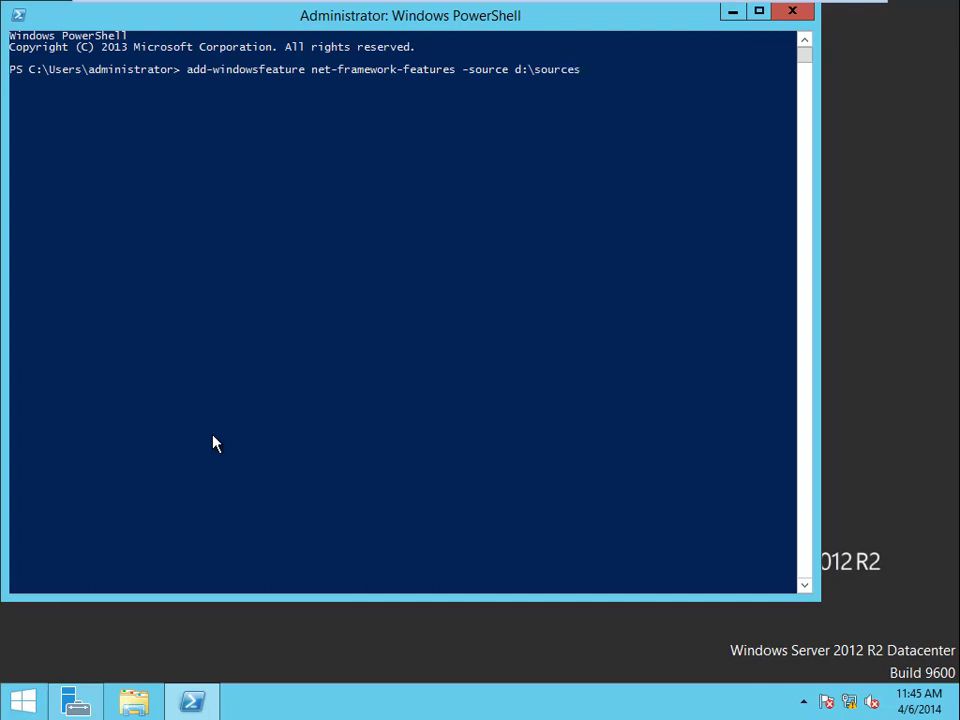
text(\sx)
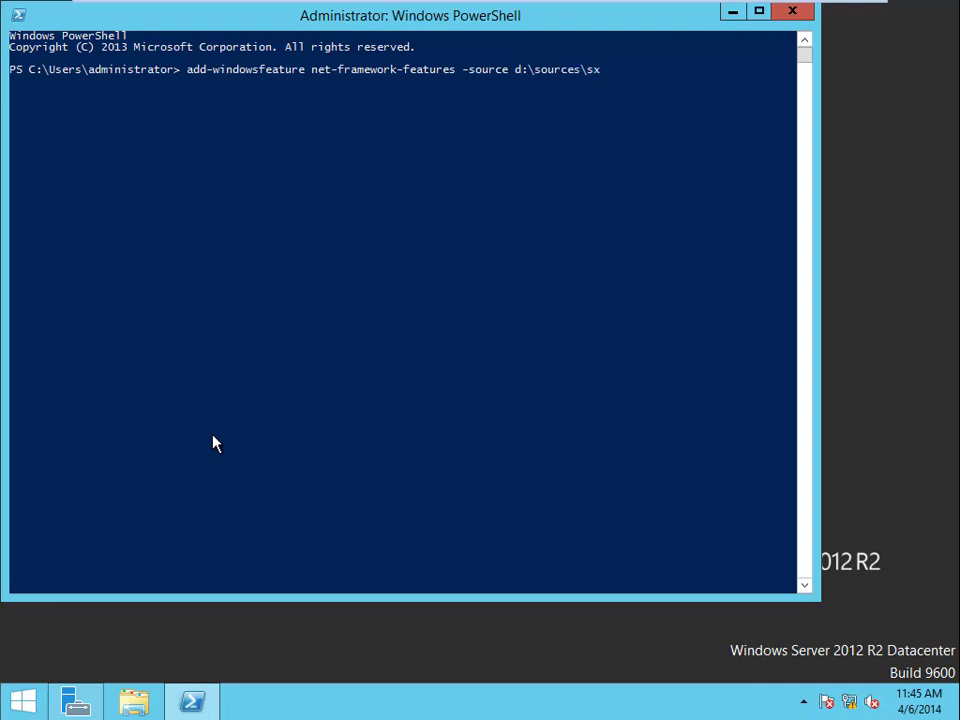
text(s)
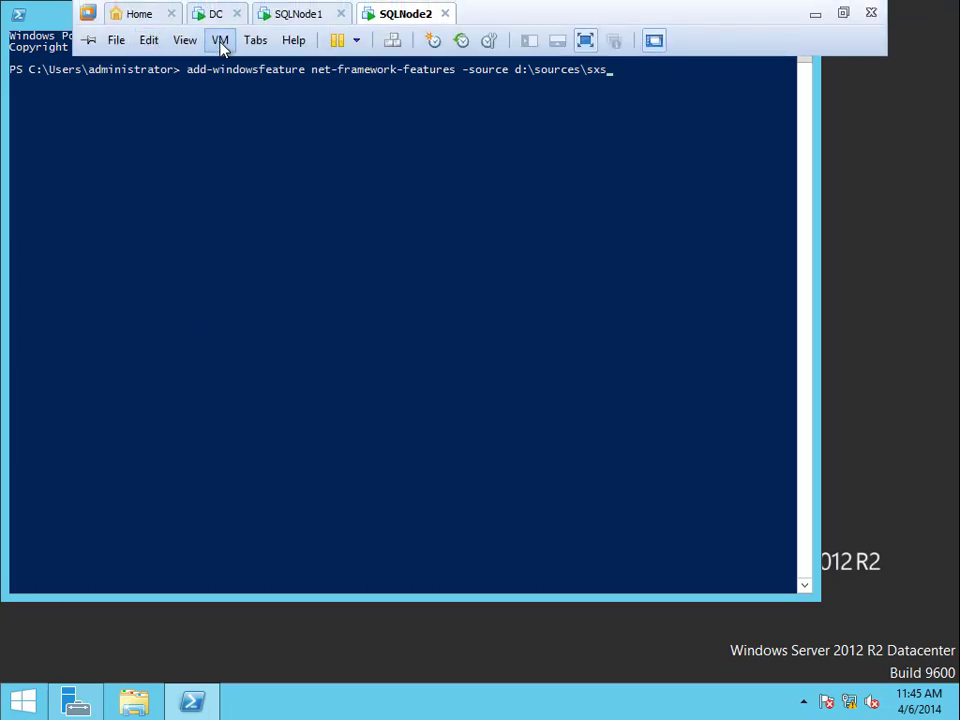
mouse_move(224, 88)
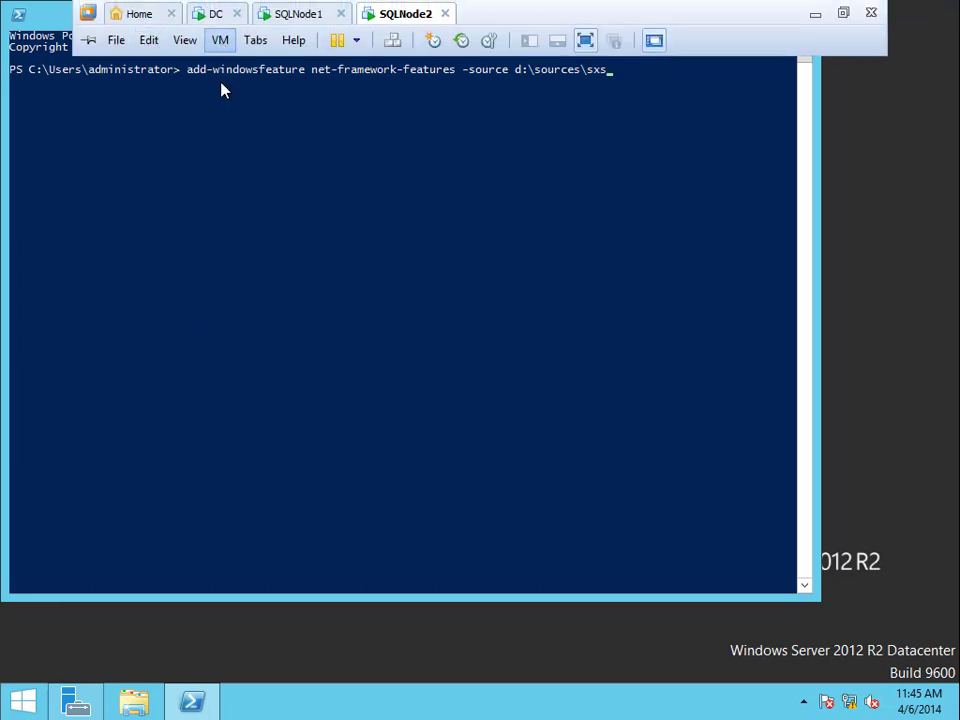
- Start the .NET Framework features install on SQLNode2 and watch it reach 91%
click(132, 700)
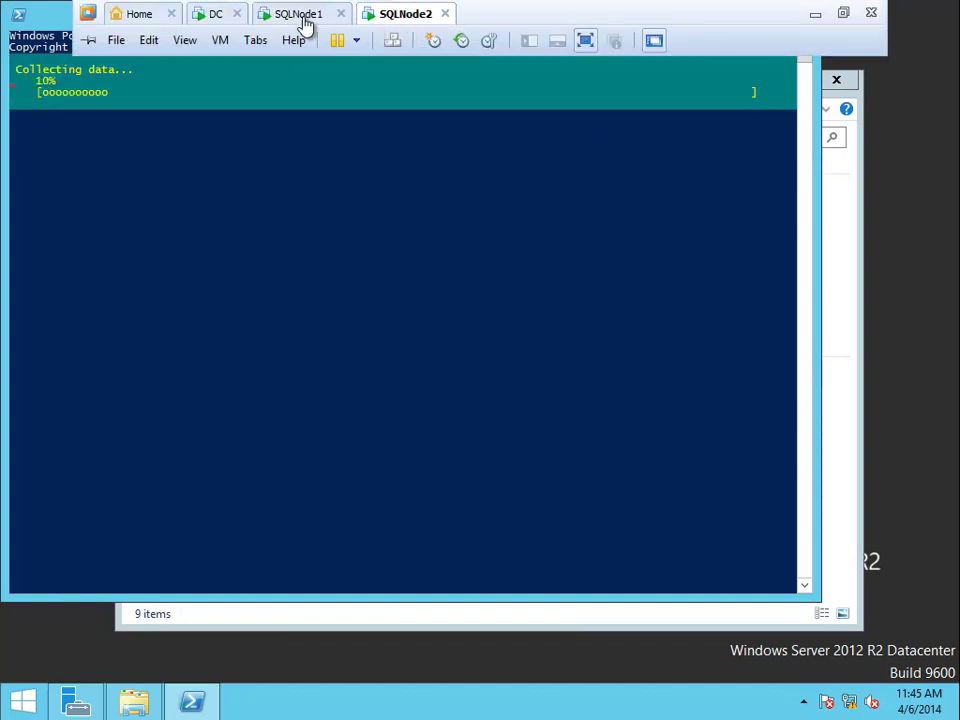
click(300, 12)
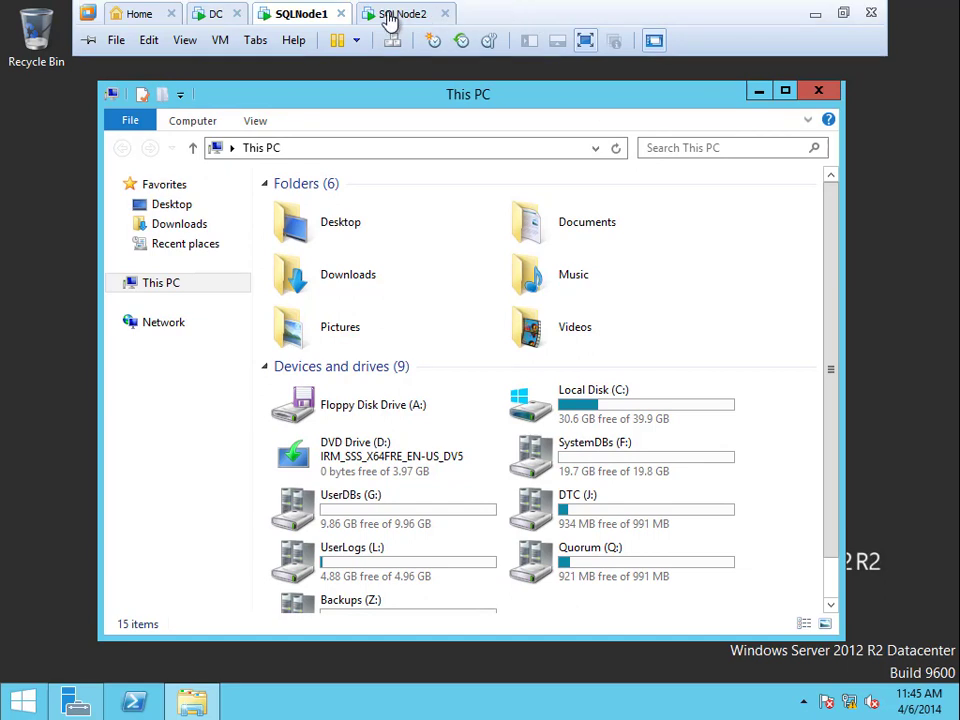
click(404, 12)
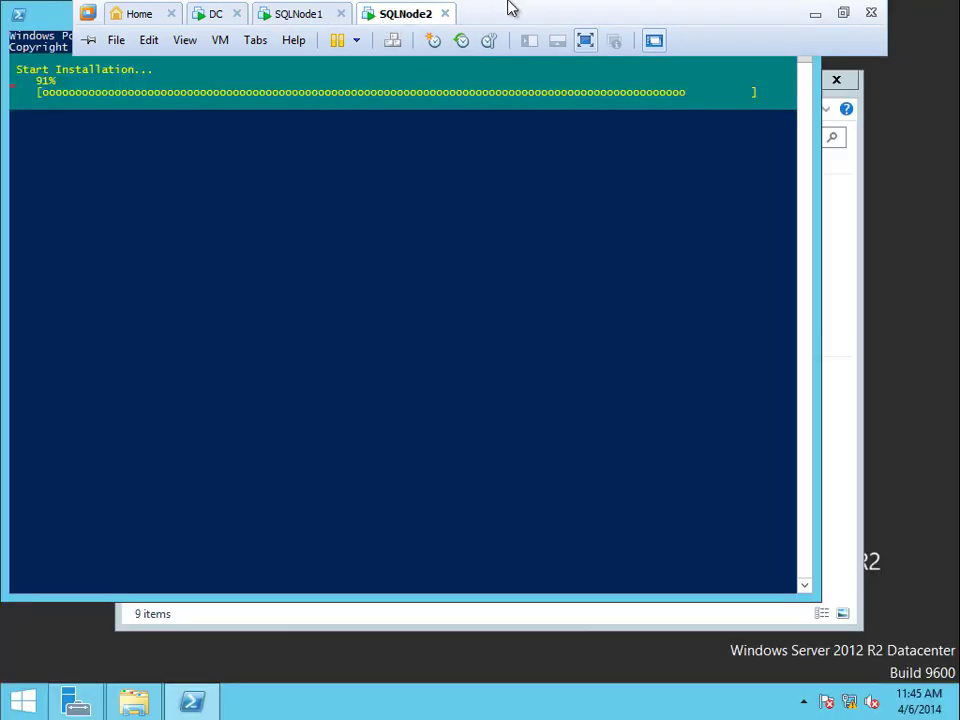